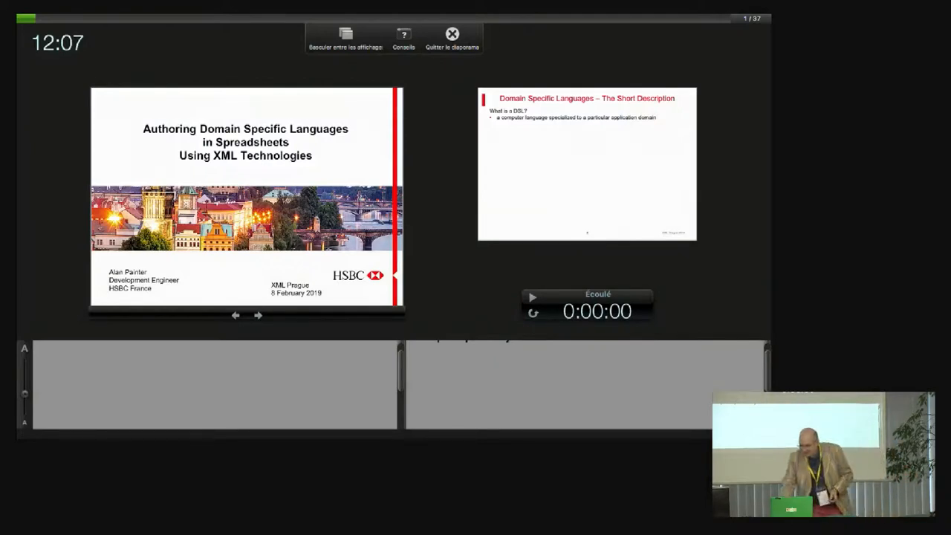
# - Restart the slideshow from the first slide, then end it to return to normal view
pyautogui.click(452, 38)
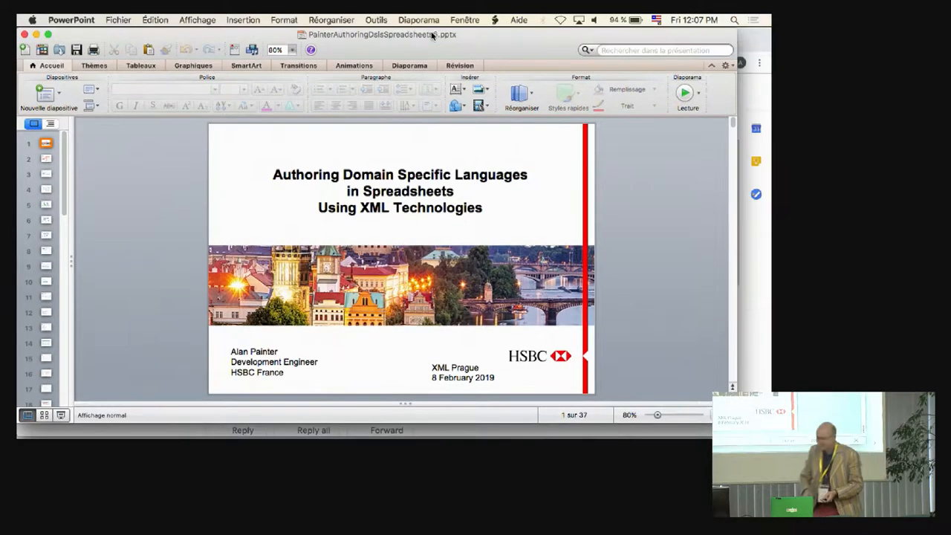
pyautogui.click(419, 19)
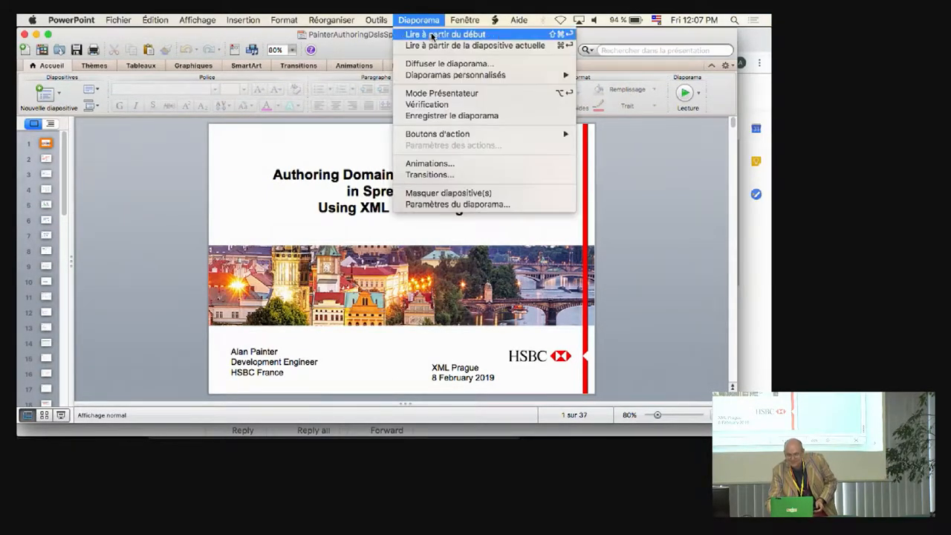
pyautogui.click(446, 34)
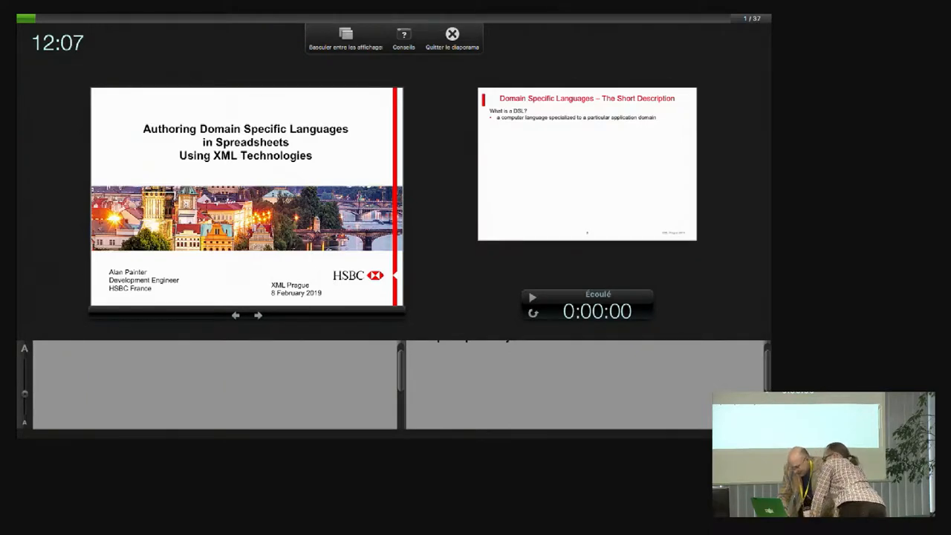
pyautogui.click(452, 34)
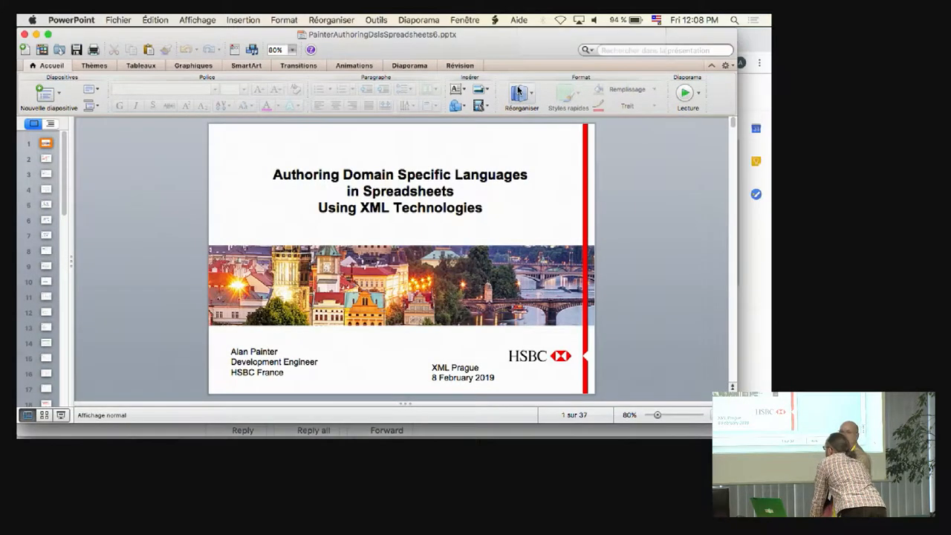
pyautogui.moveTo(521, 93)
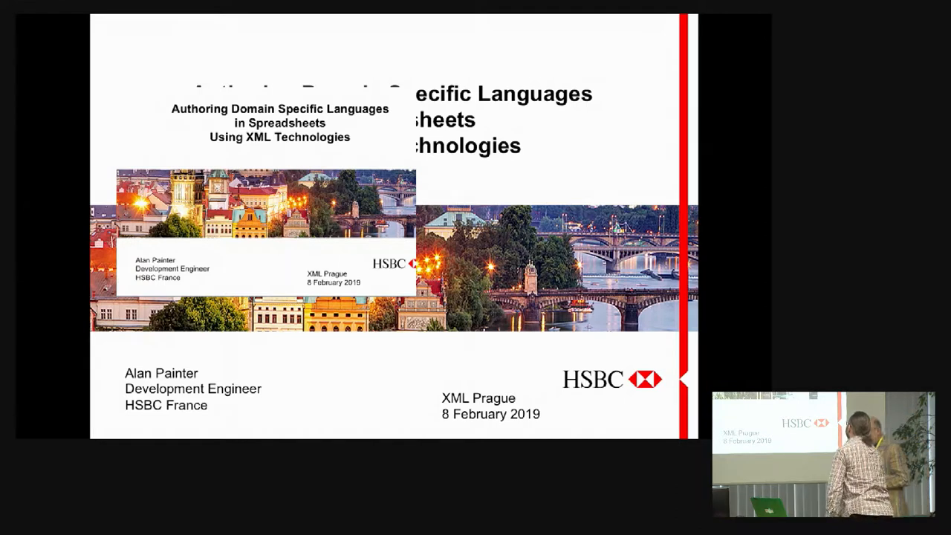
pyautogui.moveTo(564, 158)
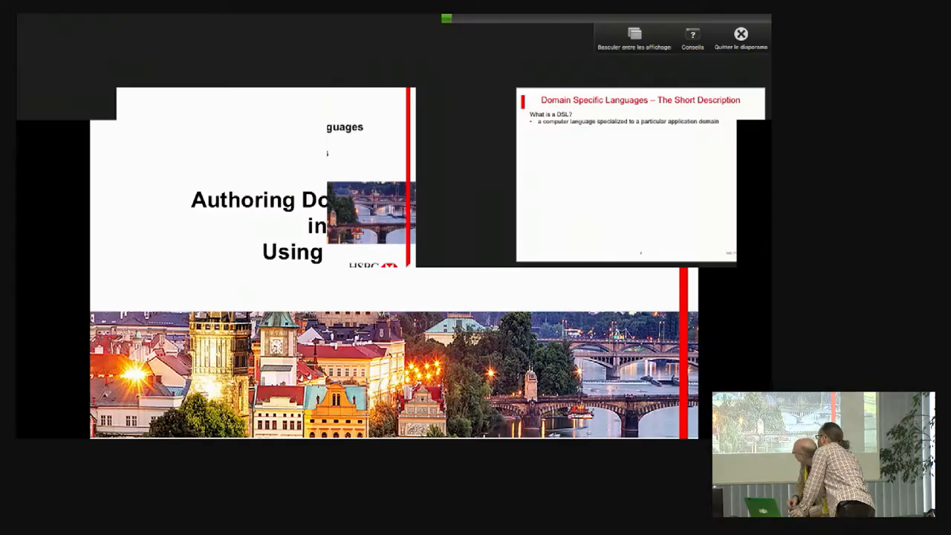
# - Relaunch the slideshow so presenter view shows the title slide with 'The Short Description' next
pyautogui.click(633, 36)
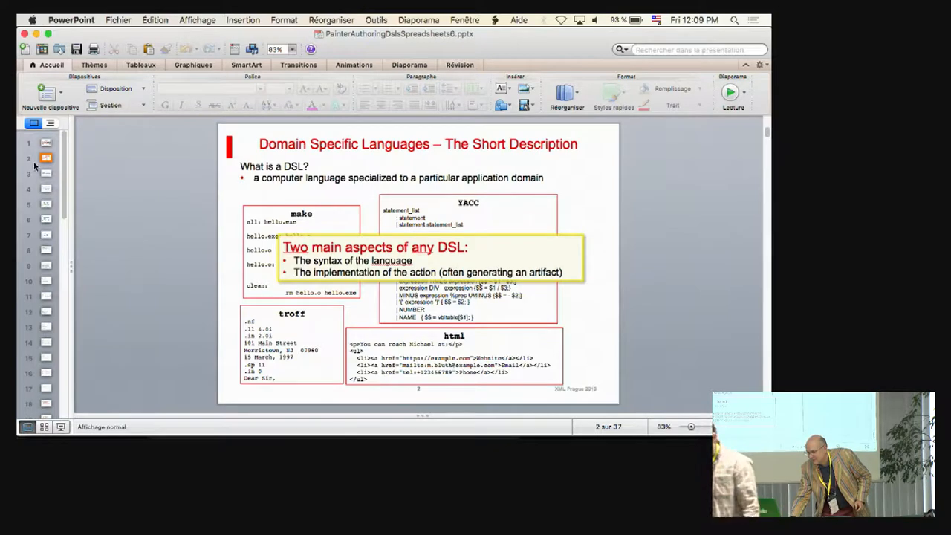
# - Return to slide 1, 'Authoring Domain Specific Languages in Spreadsheets Using XML Technologies'
pyautogui.click(46, 143)
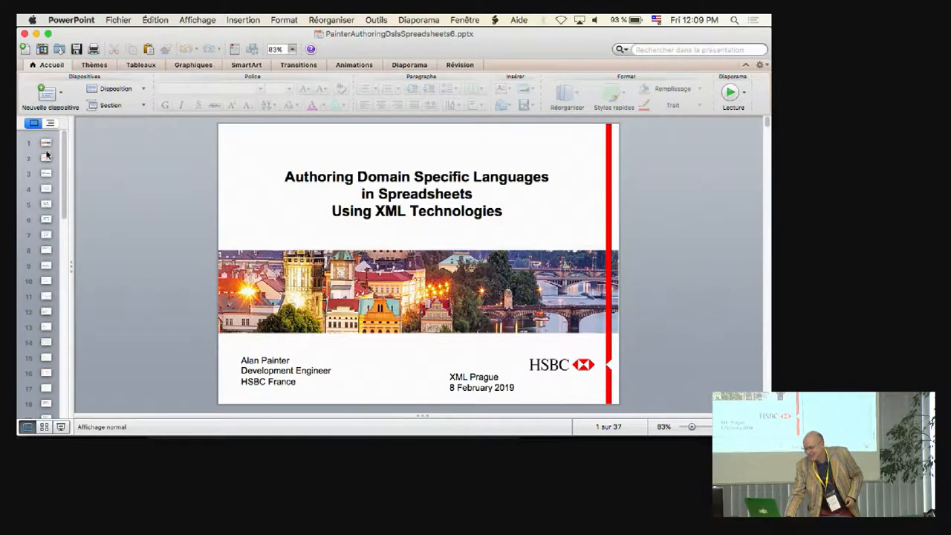
# - Show slide 2, 'Domain Specific Languages – The Short Description', from the slide pane
pyautogui.click(45, 158)
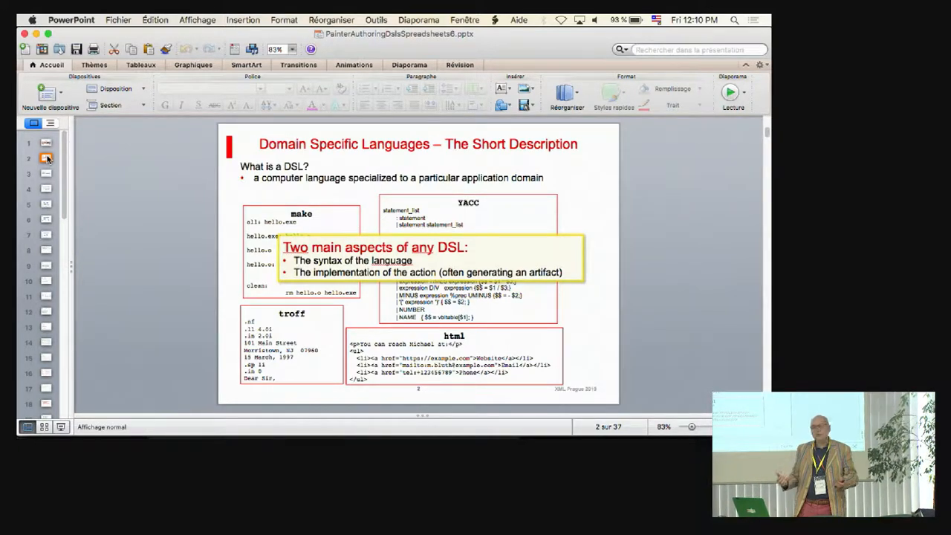
# - Show slide 3, 'Domain Specific Languages – Diverse Uses', from the slide pane
pyautogui.click(46, 173)
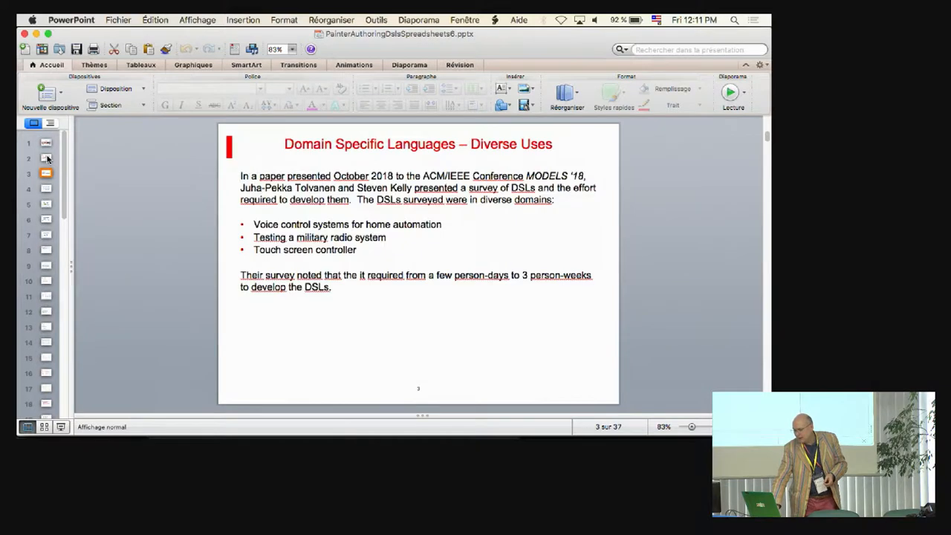
# - Show slide 4, 'Domain Specific Languages – What's the Utility?', with the Fowler quotes
pyautogui.click(47, 188)
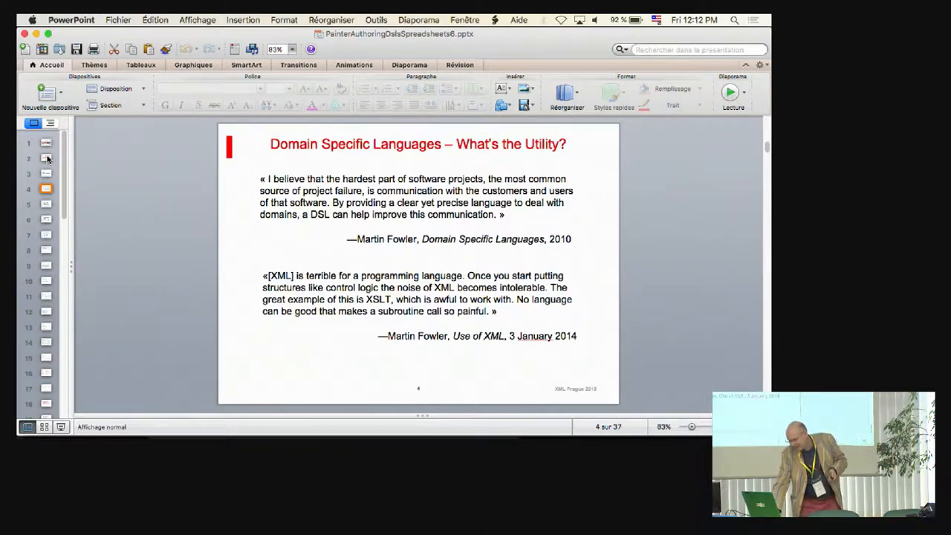
pyautogui.click(46, 204)
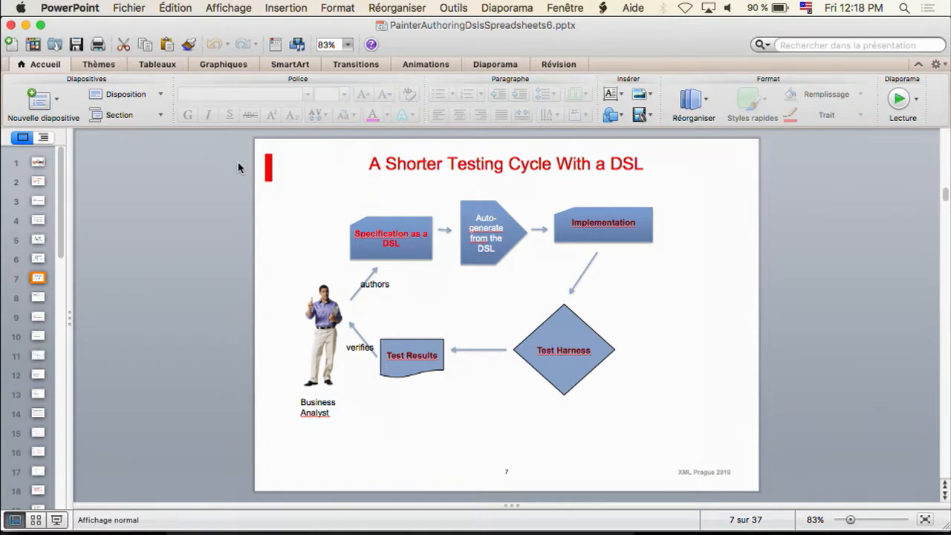
# - Jump to slide 8, 'DSLs in Spreadsheets', via its thumbnail
pyautogui.click(38, 297)
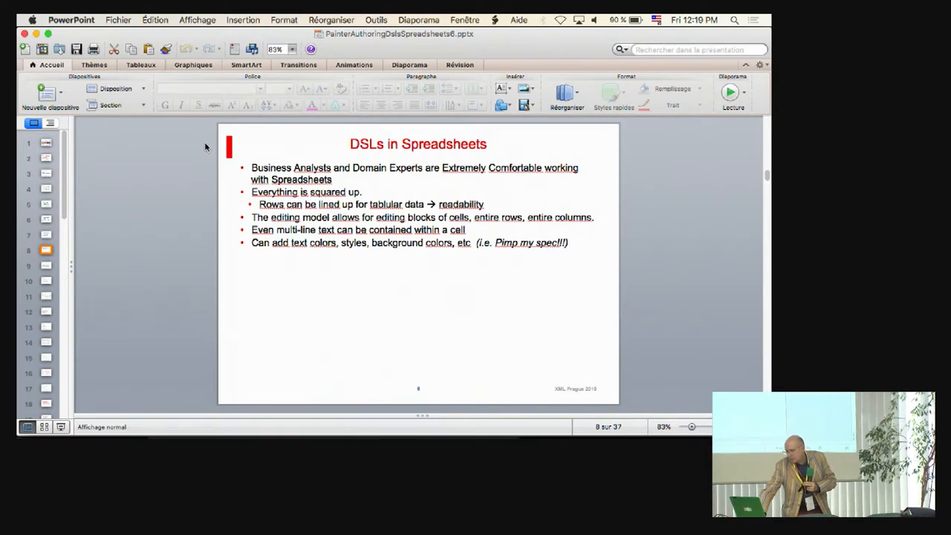
pyautogui.click(46, 265)
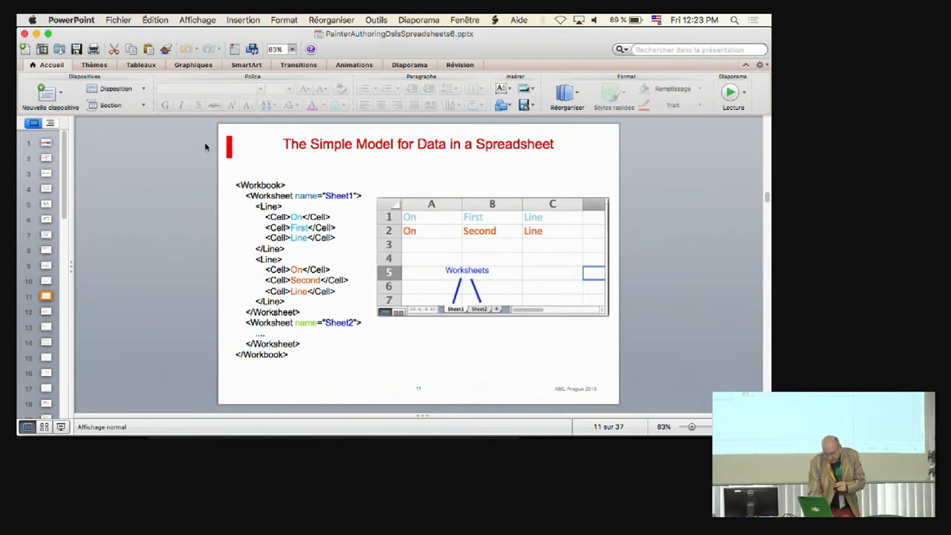
# - Advance to slide 13, 'Using our Simple Model to Design a Spreadsheet DSL(2)'
pyautogui.press('right')
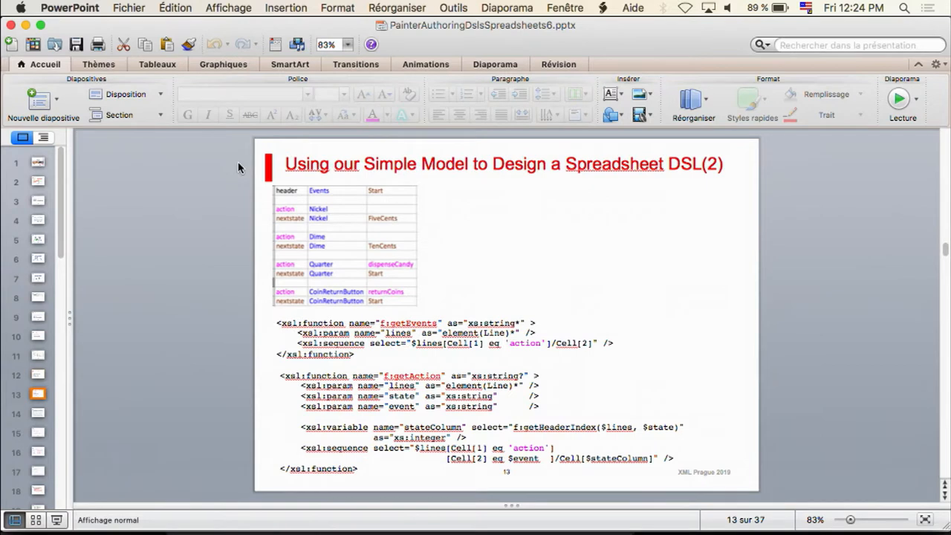
# - Advance to slide 14, 'DSL of an Automaton (Finite State Machine)'
pyautogui.press('right')
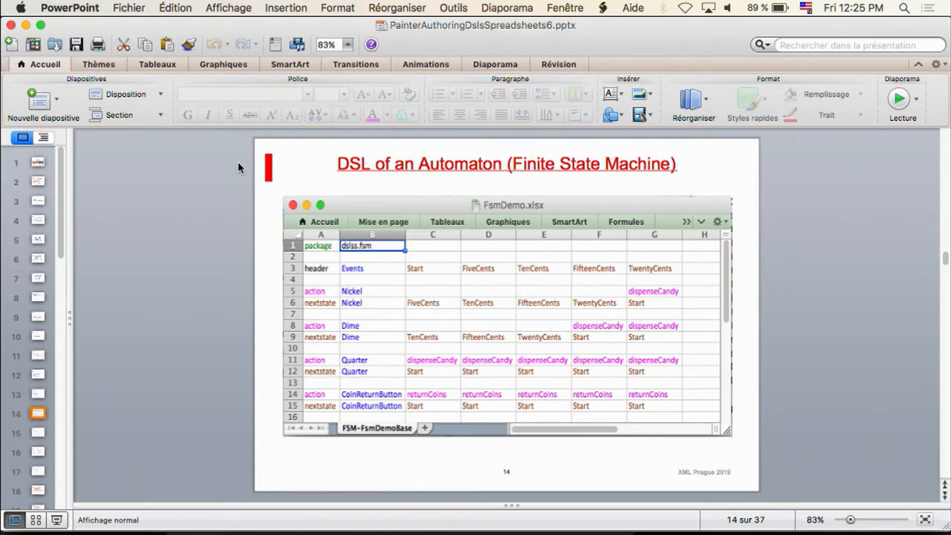
pyautogui.moveTo(181, 98)
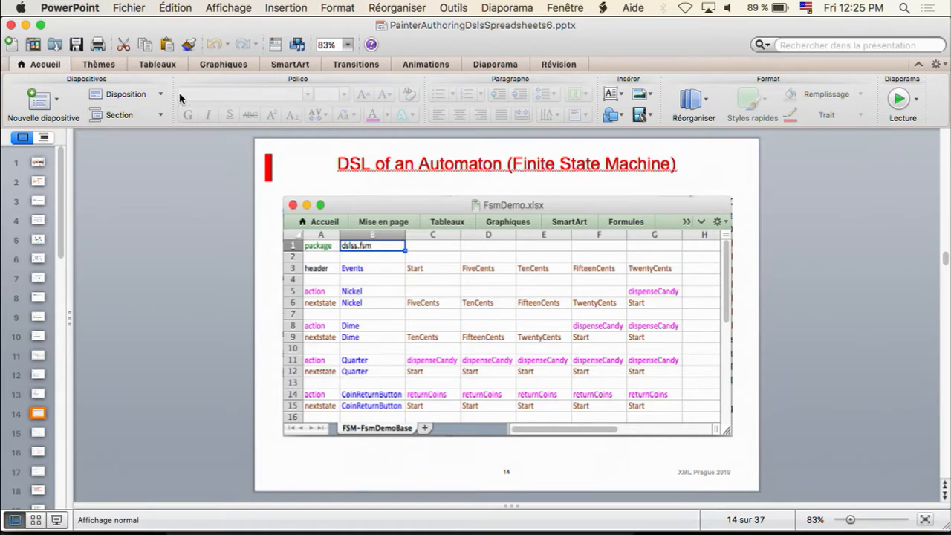
pyautogui.click(175, 7)
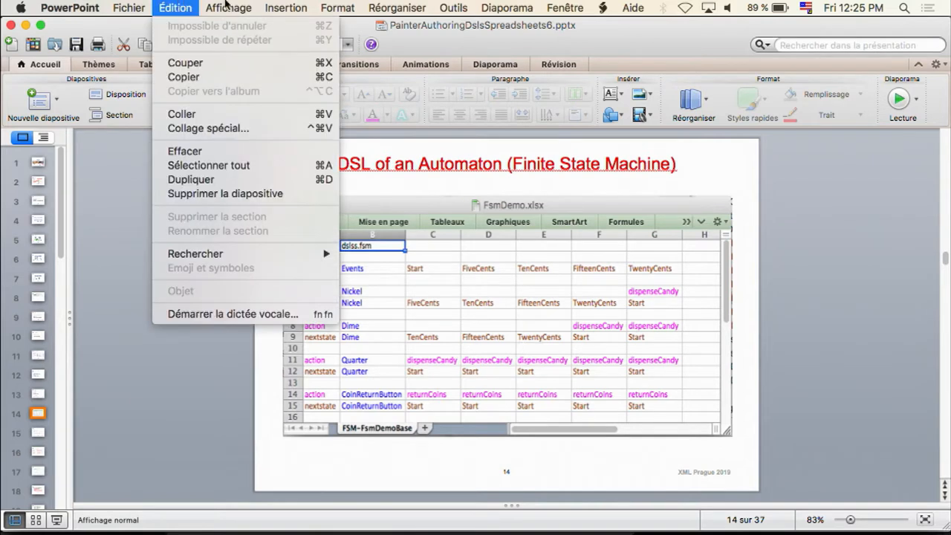
pyautogui.click(228, 8)
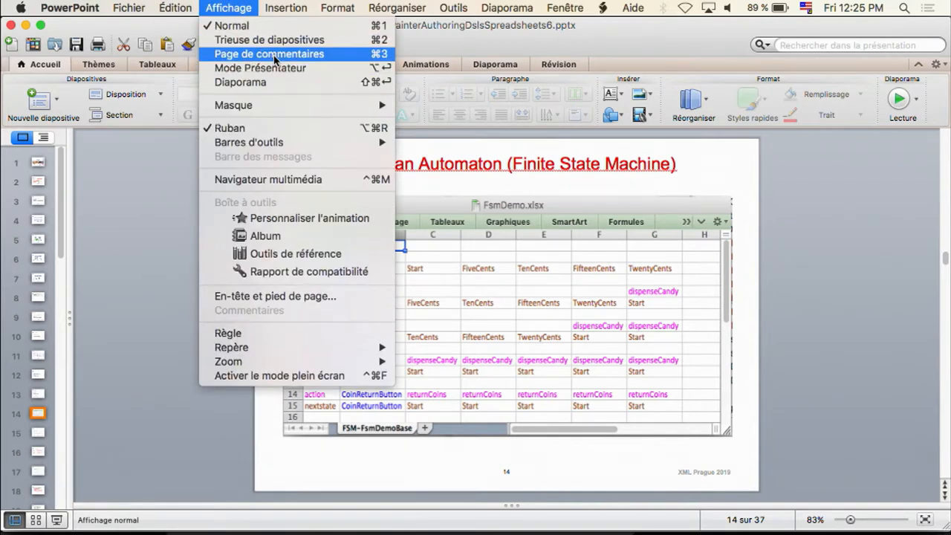
pyautogui.click(231, 25)
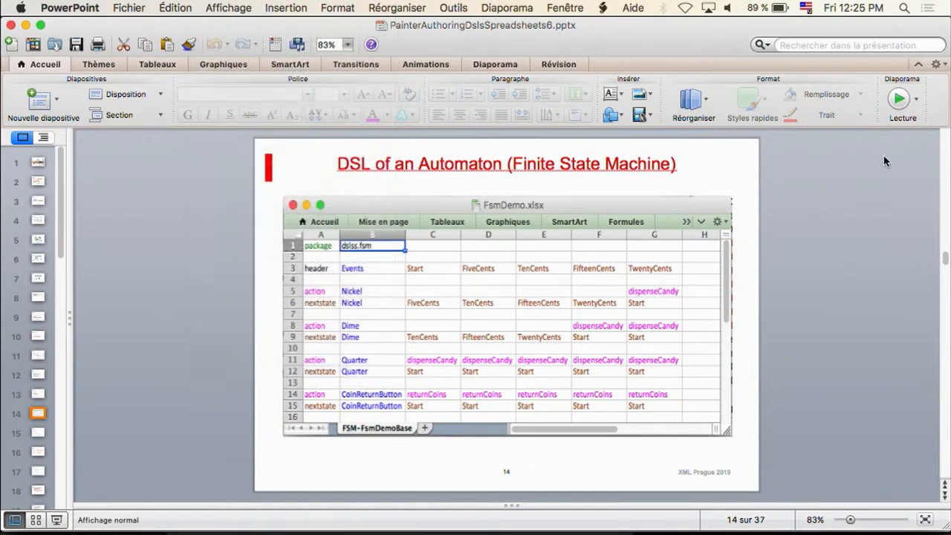
pyautogui.click(920, 65)
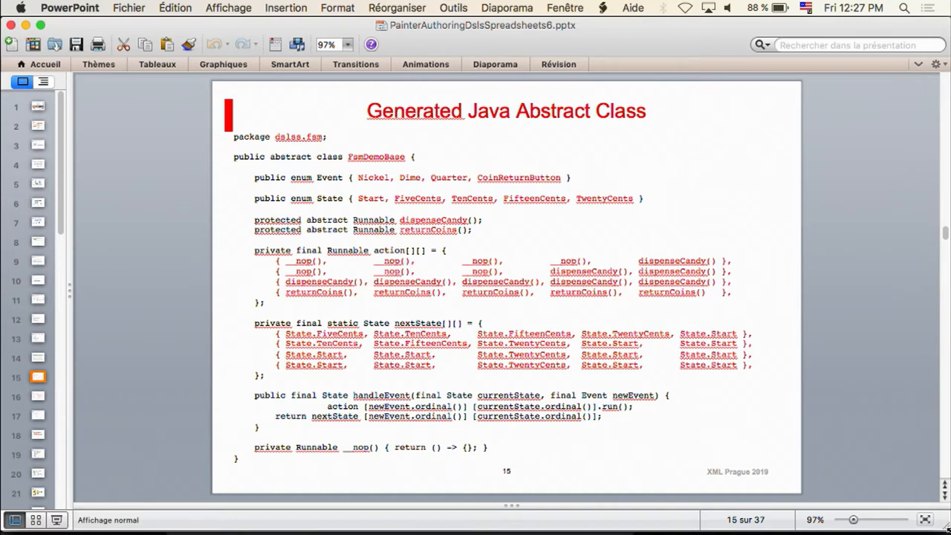
pyautogui.moveTo(934, 448)
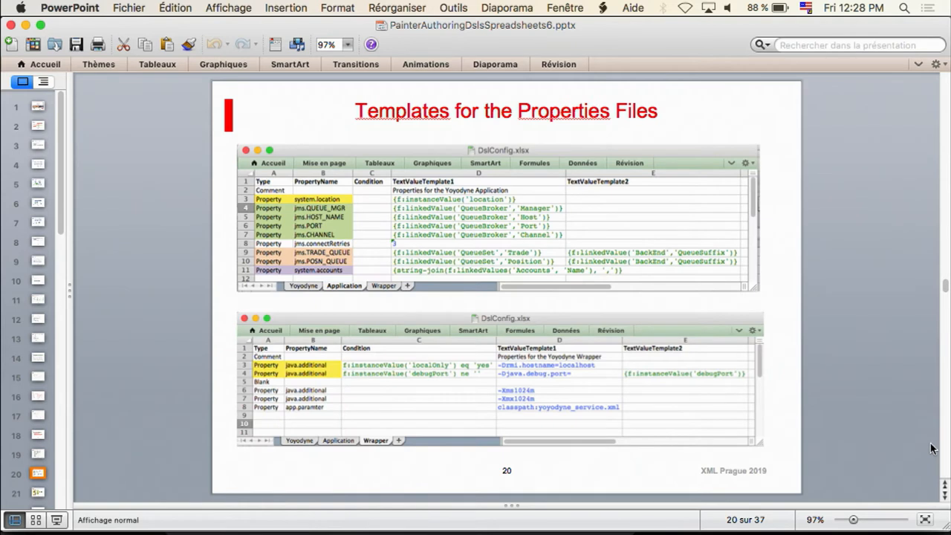
# - Advance one slide toward slide 20, 'Templates for the Properties Files'
pyautogui.press('Right')
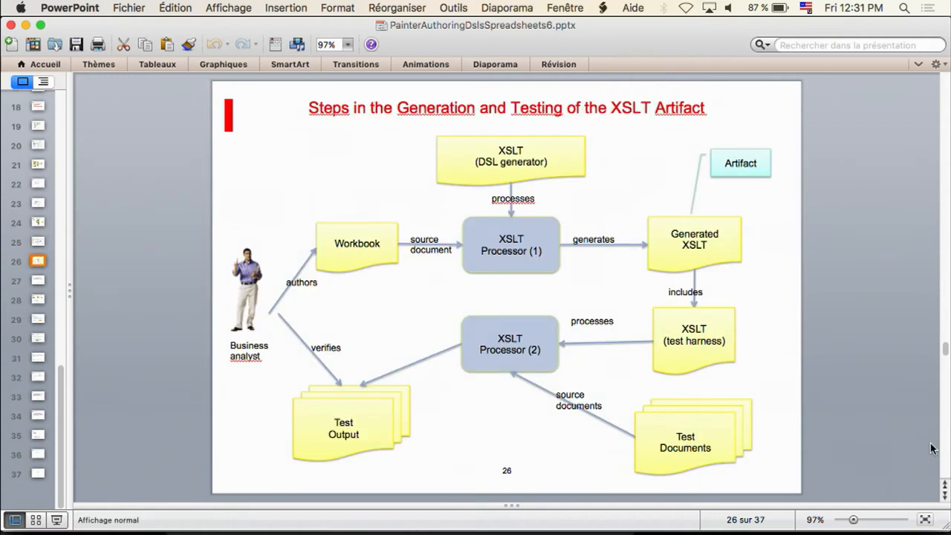
# - Select slide 27, 'Observed Results', on business analyst acceptance and testing benefits
pyautogui.click(37, 280)
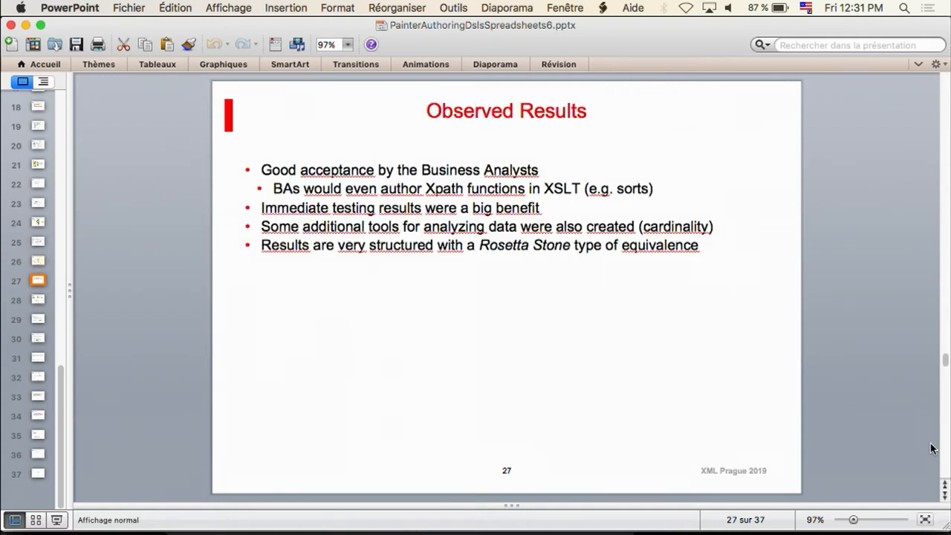